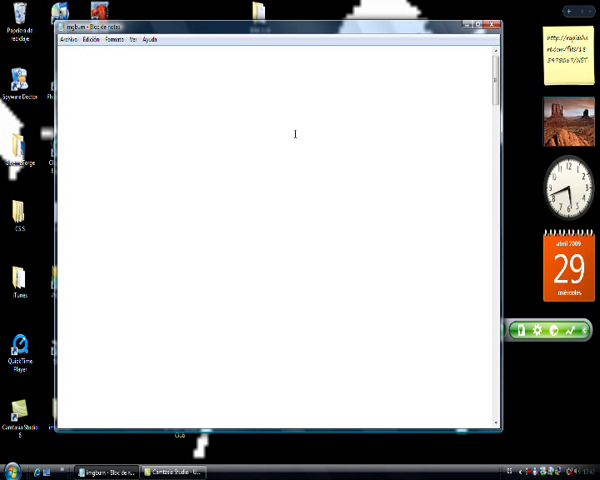
- Write the intro note about showing how to burn a video game with ImgBurn and opening it
text(Os voy a en)
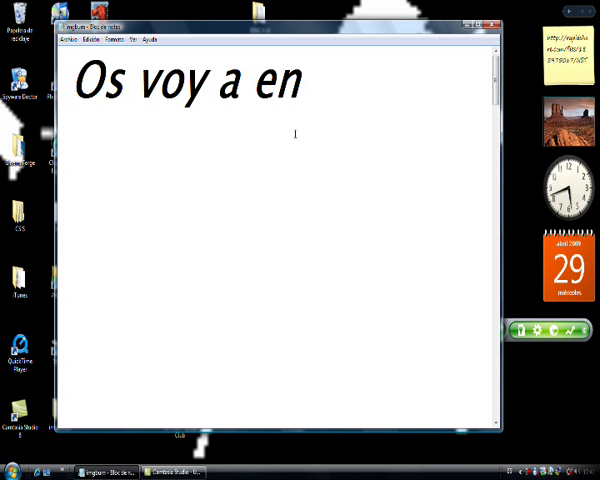
text(señar)
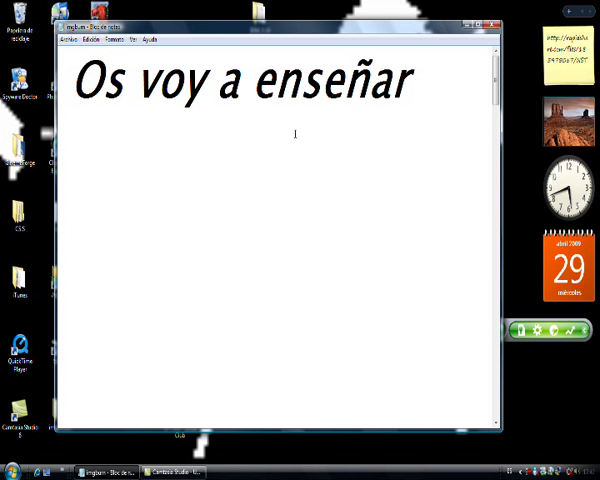
text(como grabar un)
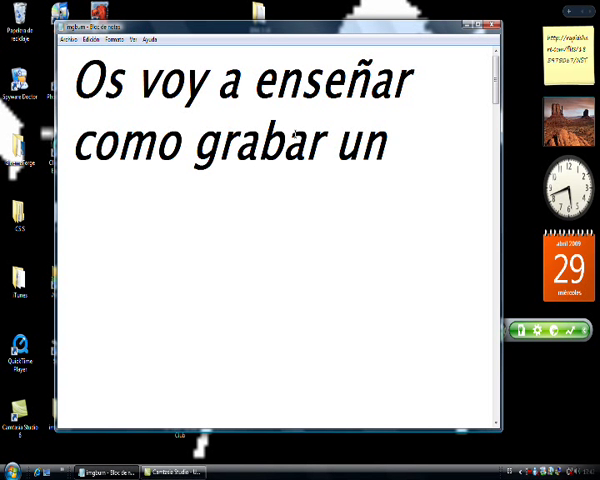
text(videojuego con l)
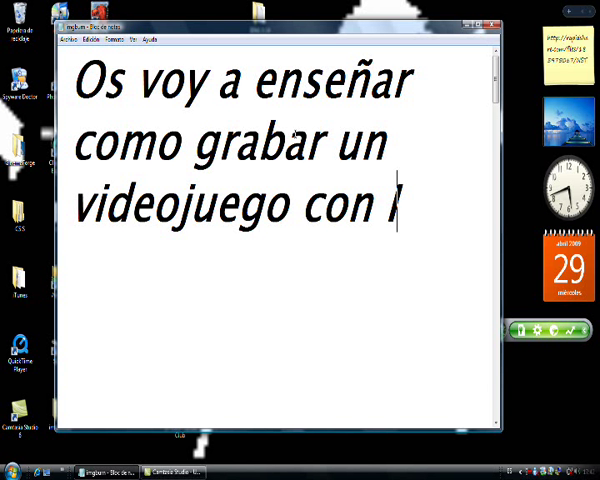
text(ImgBurn)
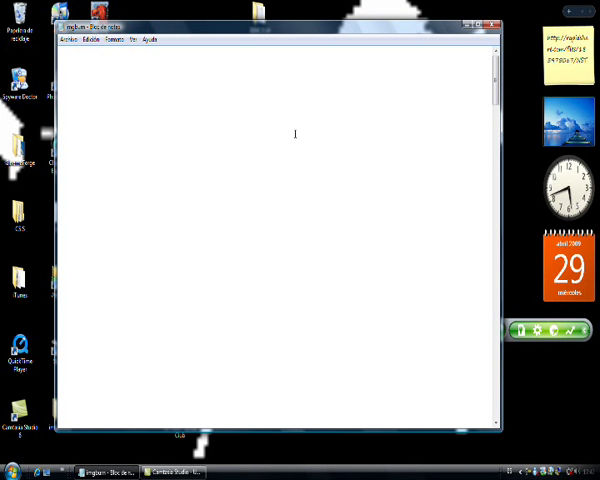
text(Abrimos el Img)
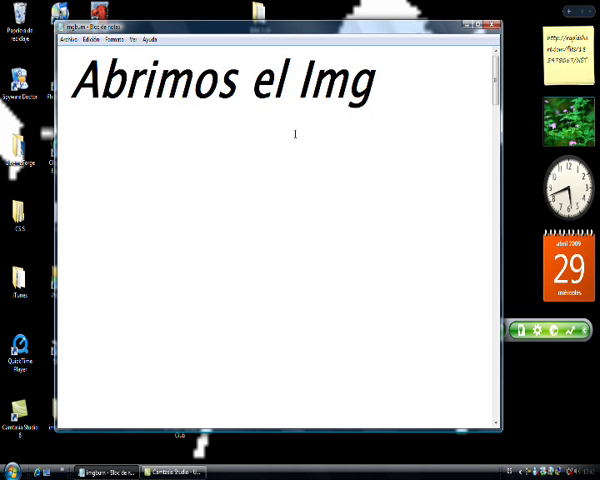
text(Burn)
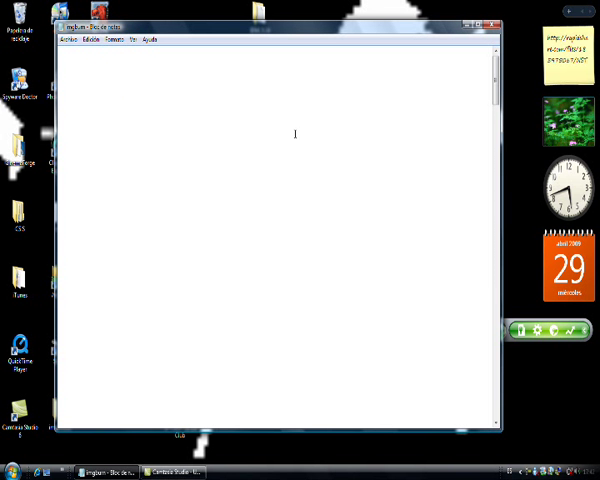
- Launch ImgBurn from the Start menu and choose 'Write image file to disc'
click(10, 470)
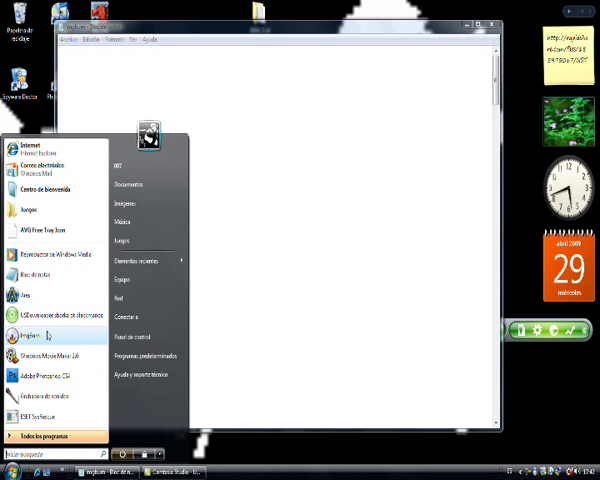
click(24, 336)
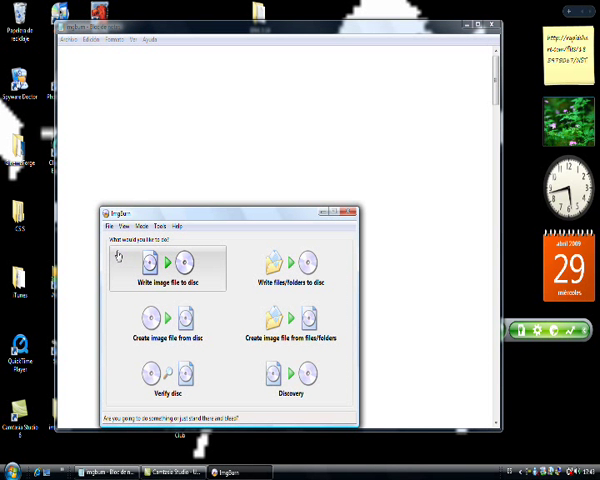
mouse_move(156, 264)
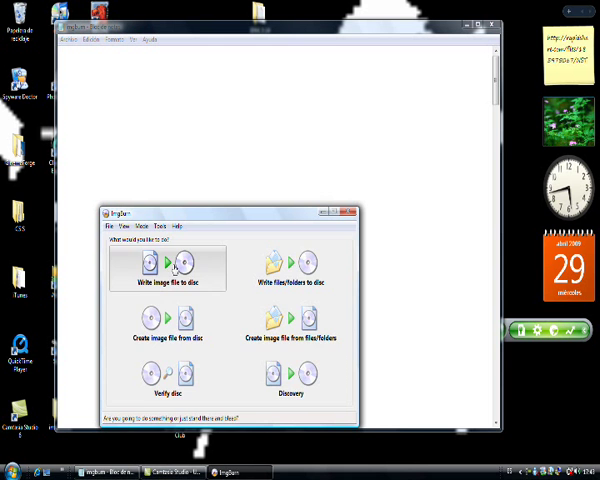
click(168, 268)
text(esco)
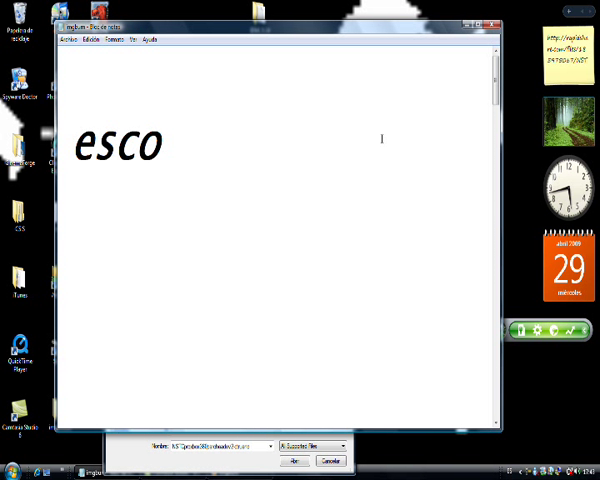
- Write the note about choosing the game's .DVD file, then clear it
text(jemos el)
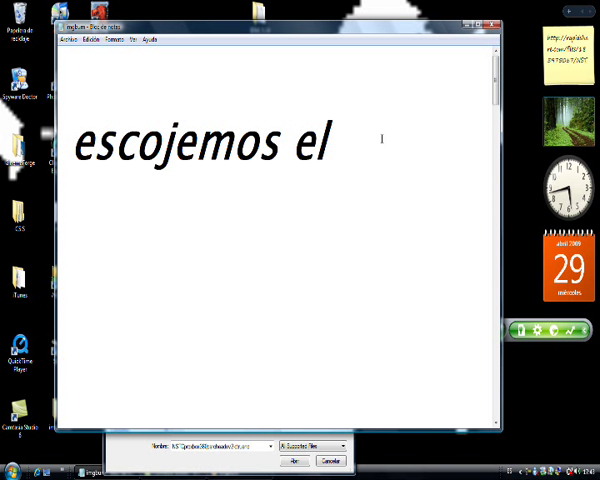
text(archi)
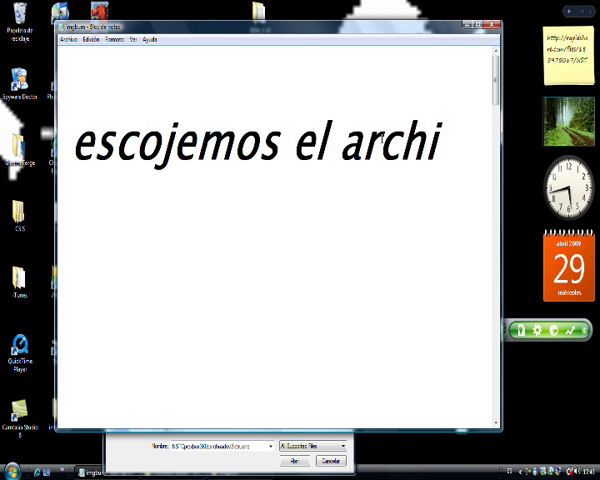
text(vo)
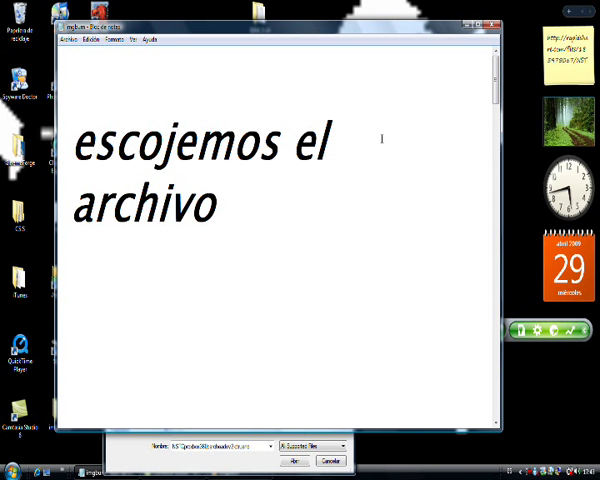
text(:DVD)
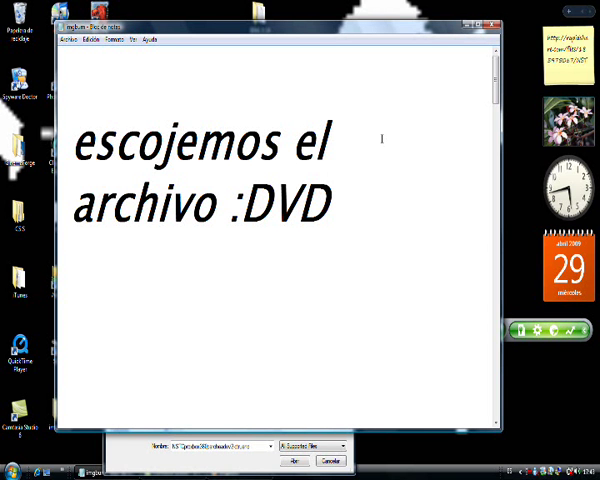
text(d)
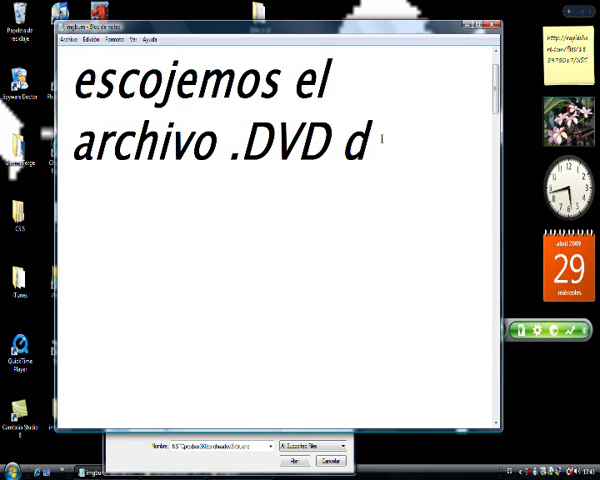
text(el j)
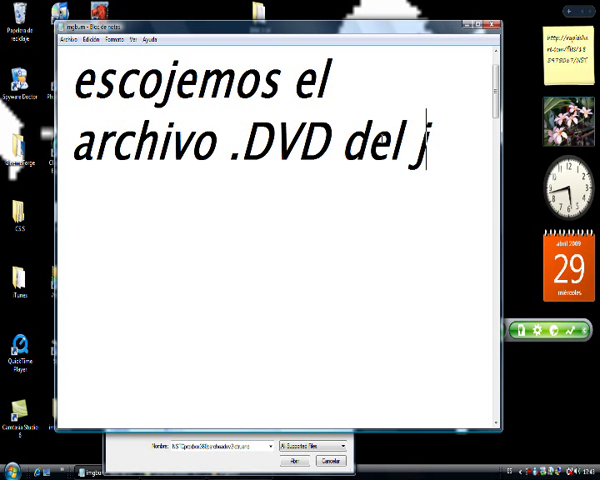
key(Backspace)
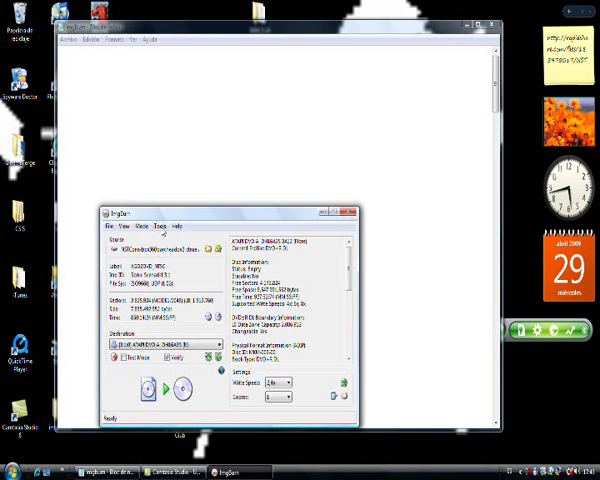
- Bring the blank Notepad page in front of ImgBurn's Settings window
click(168, 236)
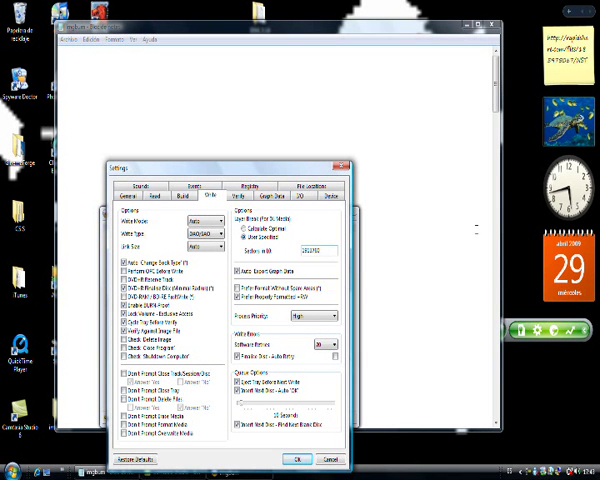
click(296, 460)
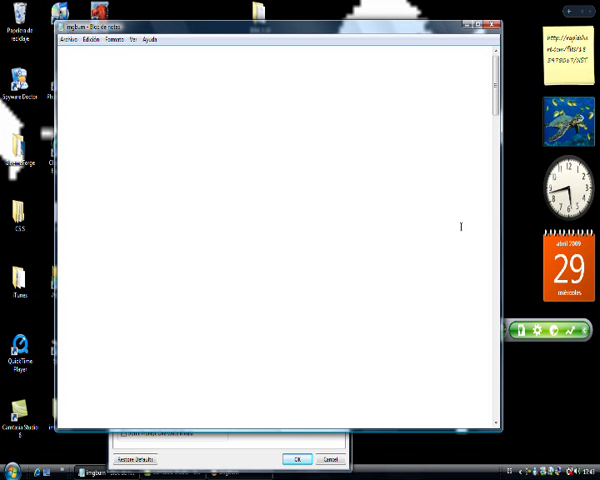
- Write 'Vamos a: Tools-Settings-user especified: 1913760' and select it for replacement
text(Vamos)
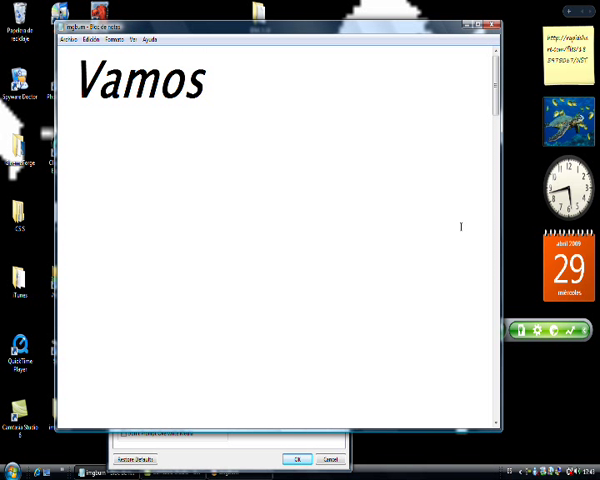
text(a:)
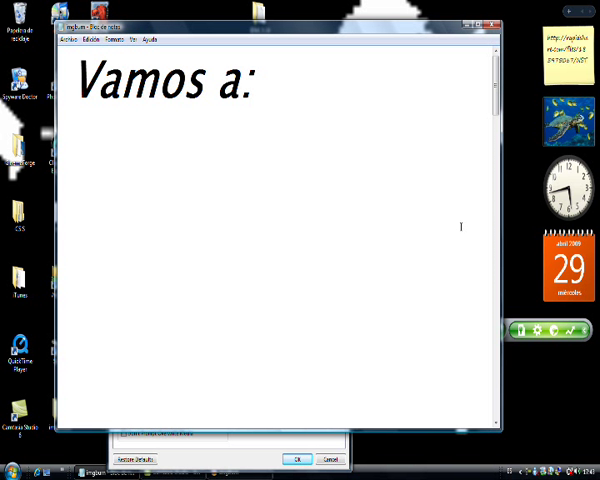
text(Tool)
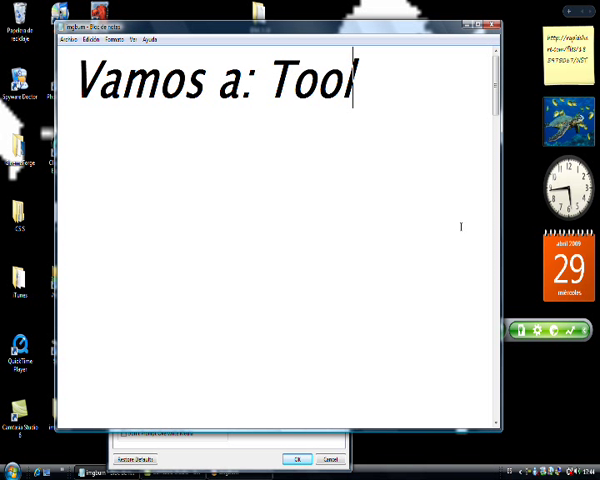
text(s-Se)
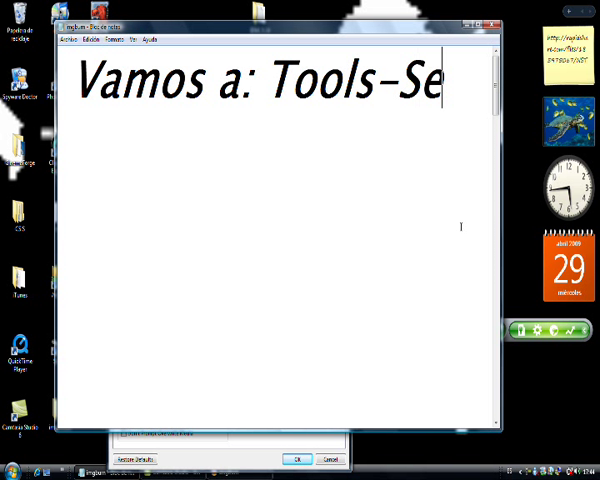
text(ttings)
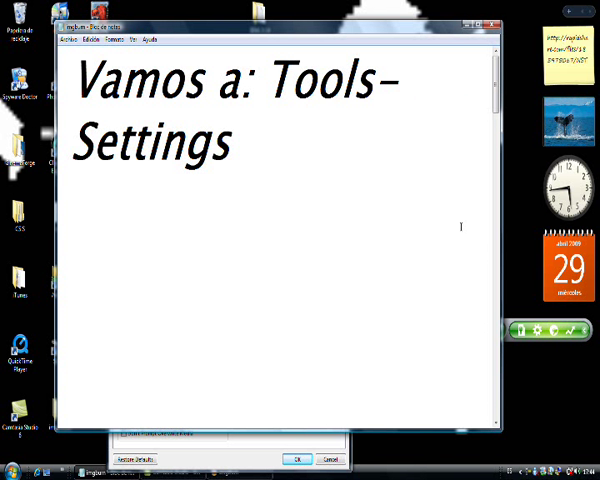
text(-)
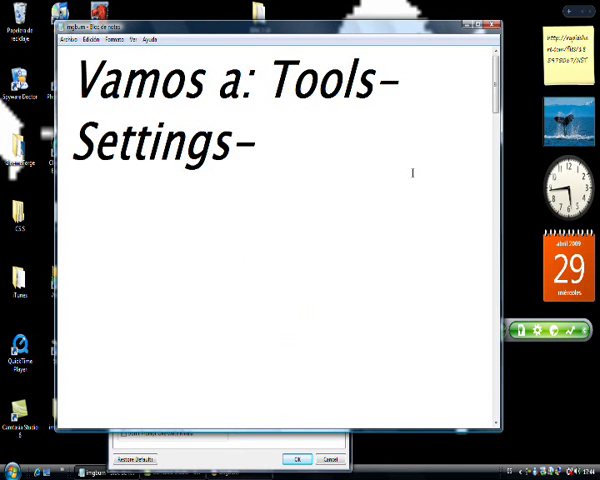
text(user especified)
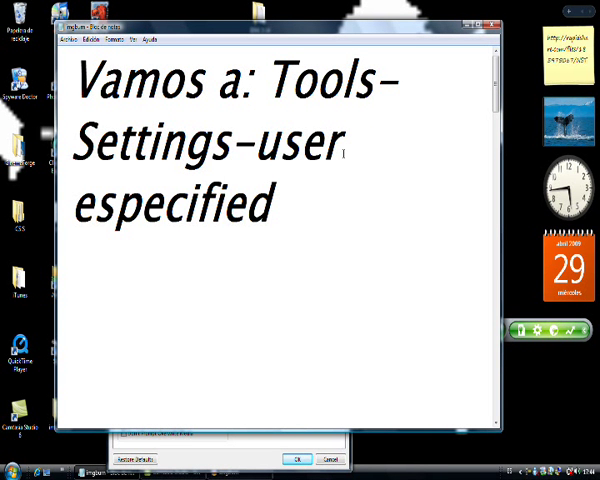
text(.)
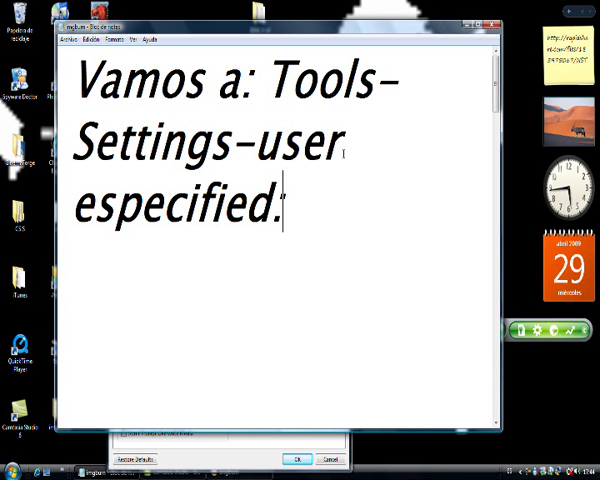
text(19)
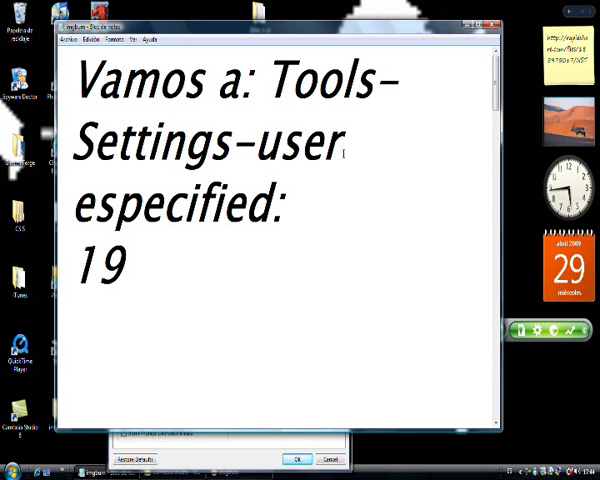
text(1)
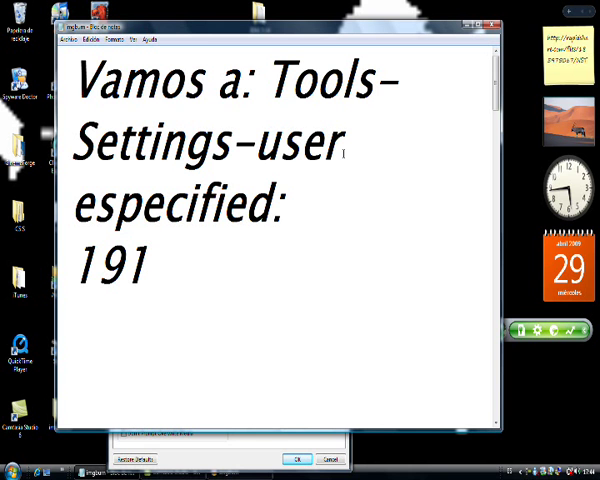
text(3760)
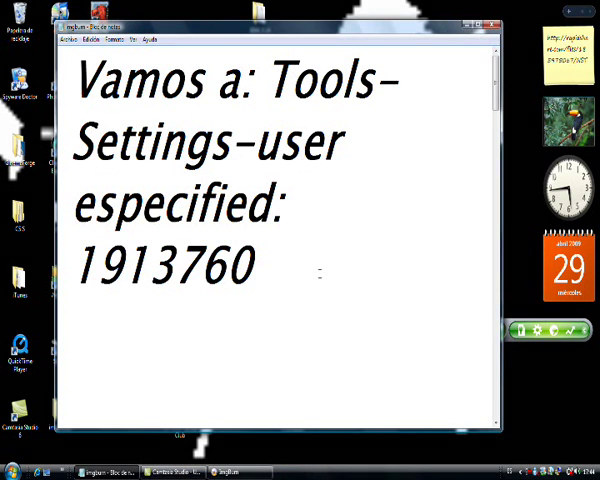
drag(196, 200, 256, 270)
text(2,4)
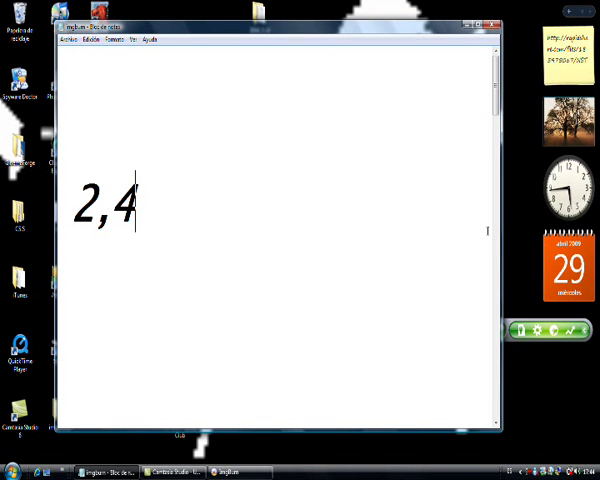
- Finish the '2,4x' write-speed note and erase it, leaving the page blank
text(x)
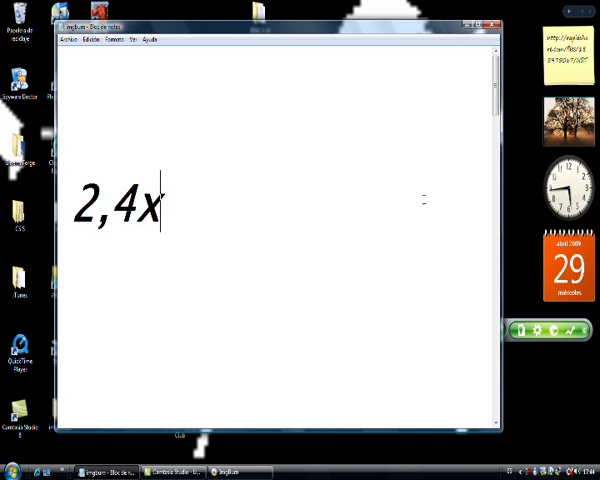
key(Backspace)
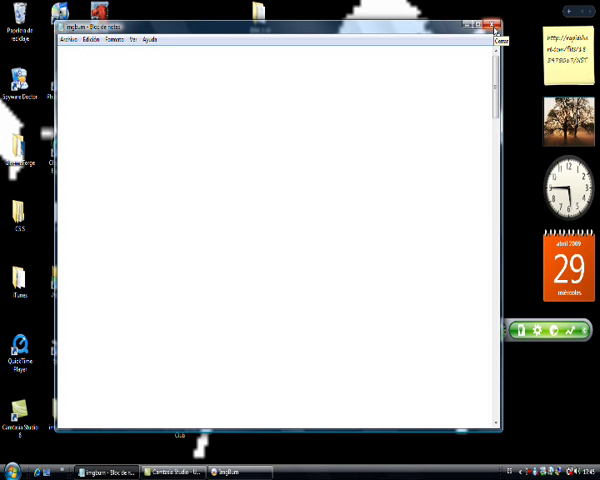
- Close Notepad without saving and start writing the image to disc
click(496, 24)
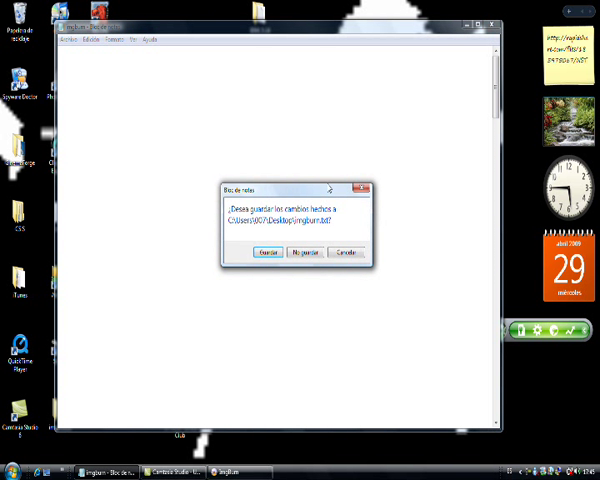
click(312, 252)
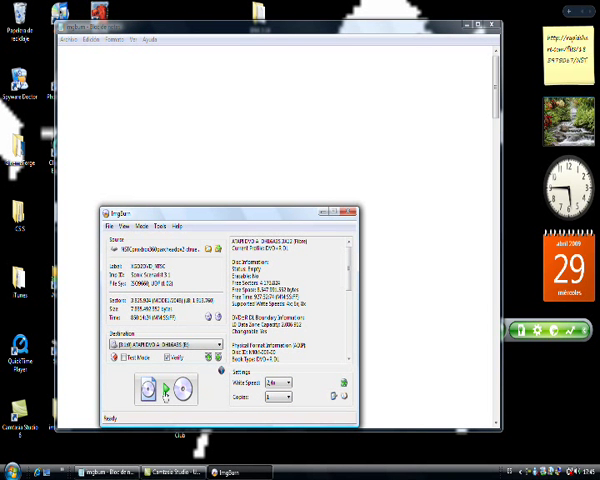
click(148, 396)
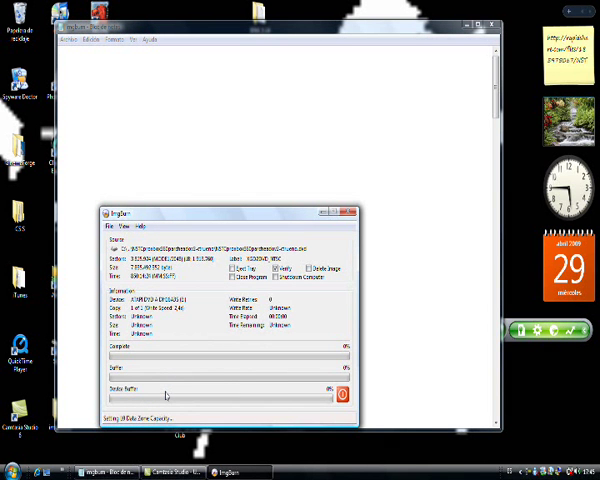